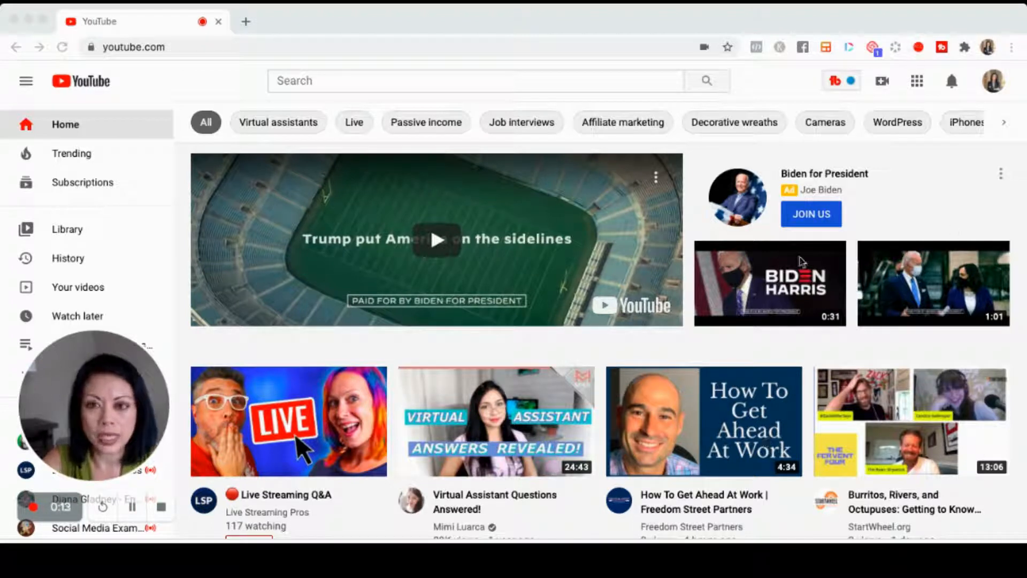
mouse_move(831, 327)
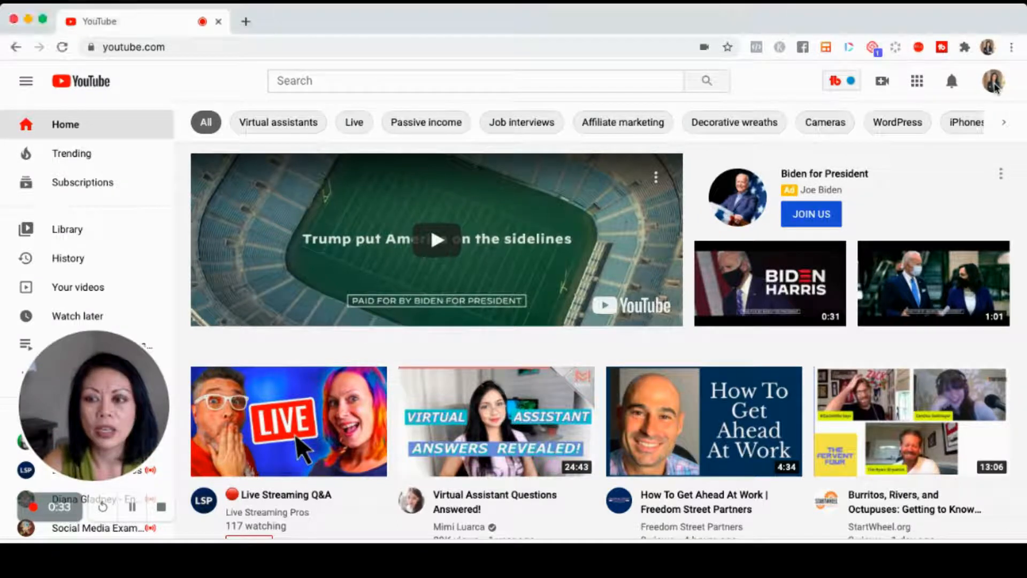
- Open Your channel from the avatar menu, then reopen the account menu
left_click(993, 81)
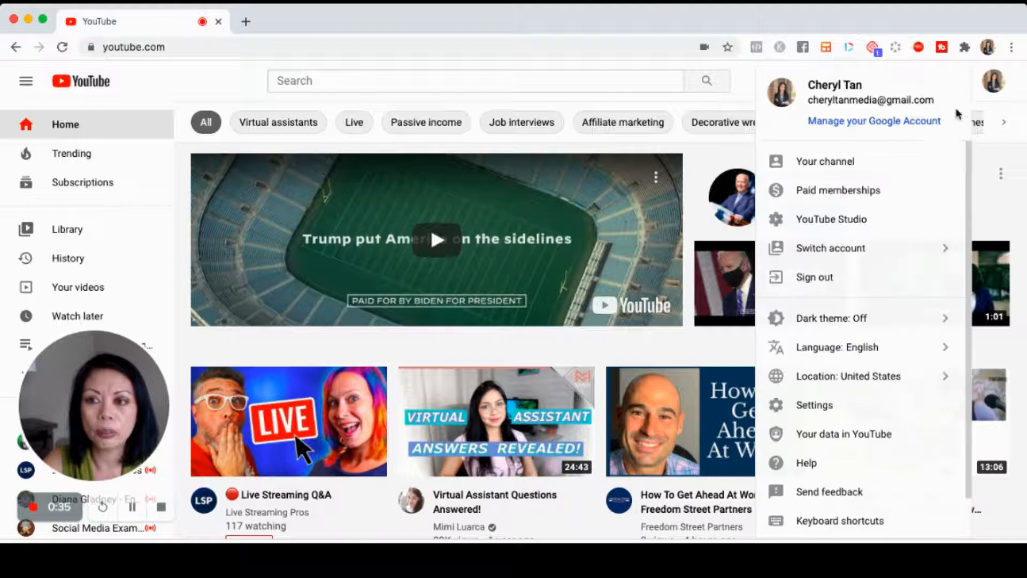
mouse_move(866, 173)
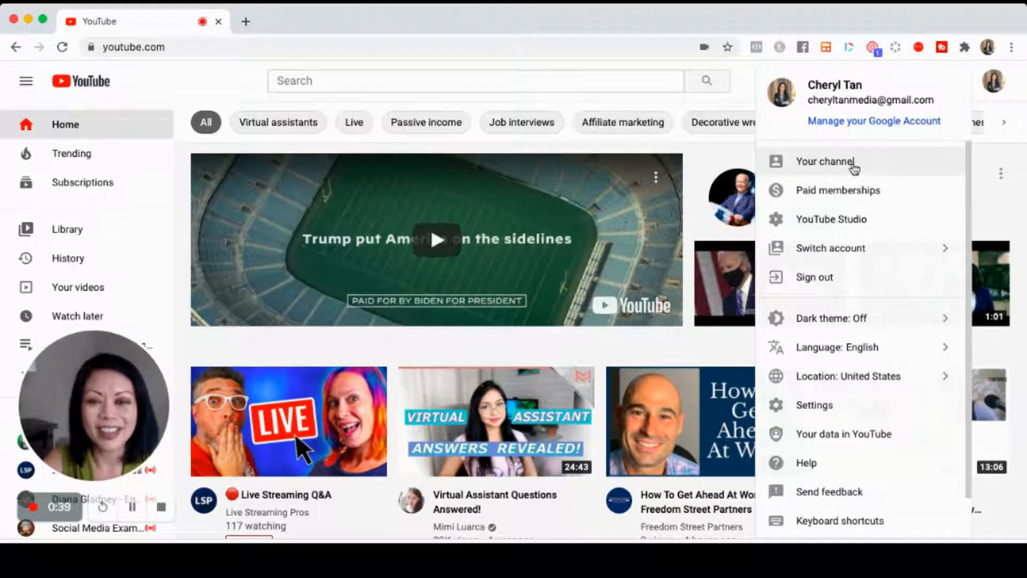
left_click(824, 161)
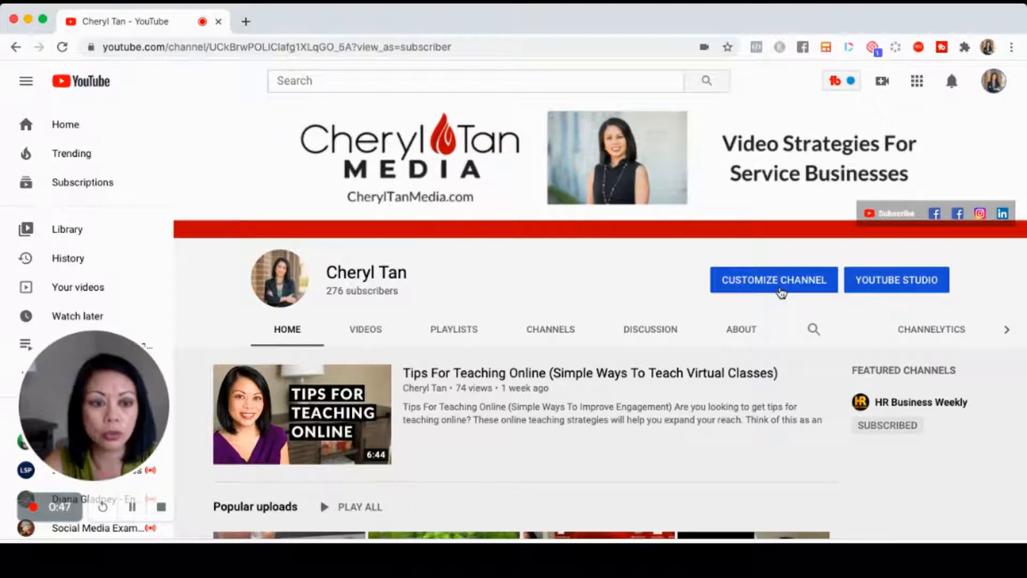
mouse_move(878, 256)
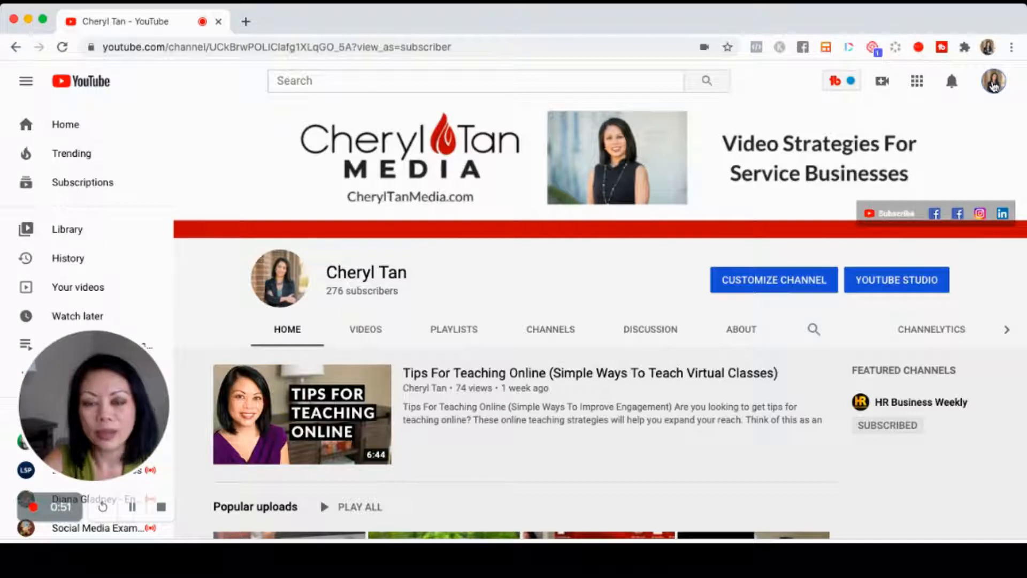
left_click(992, 81)
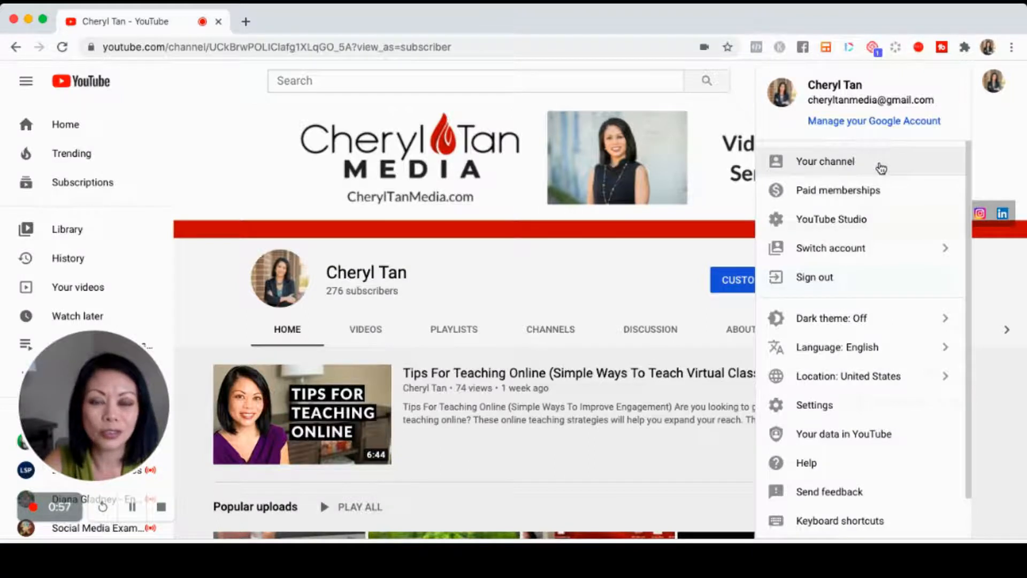
mouse_move(817, 206)
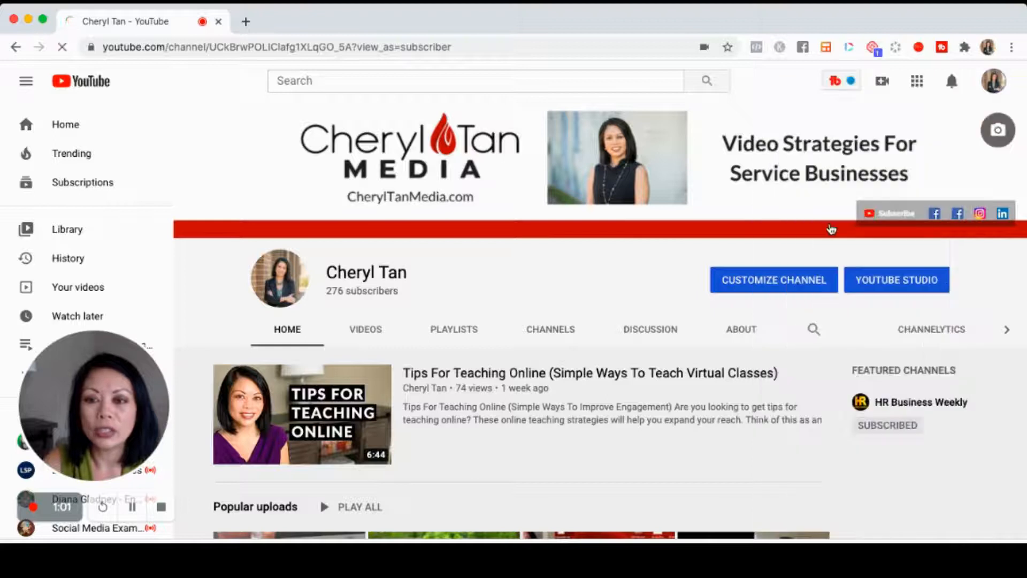
- Open the YouTube Studio dashboard and launch the Upload videos window
left_click(896, 279)
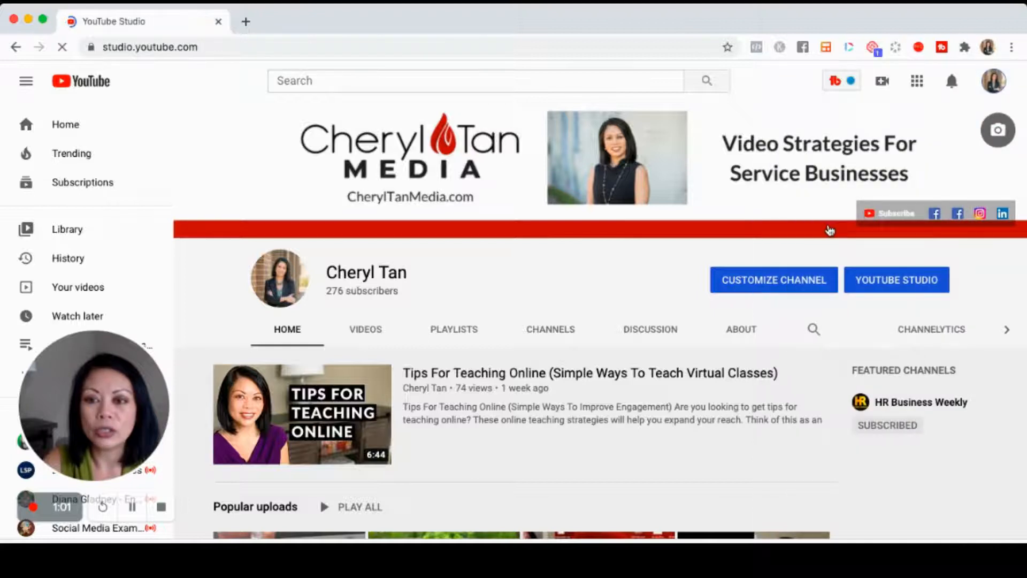
left_click(896, 280)
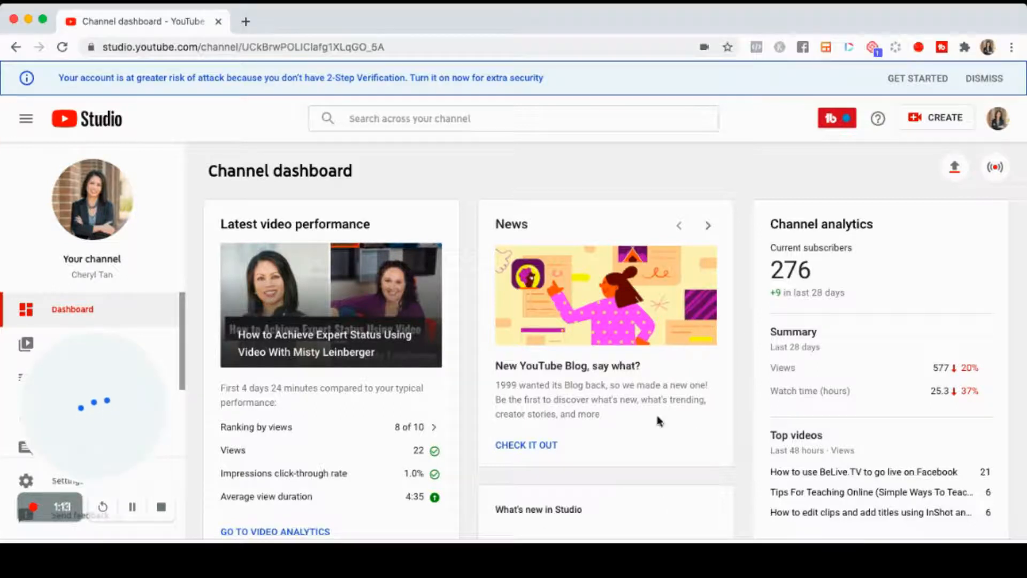
mouse_move(953, 166)
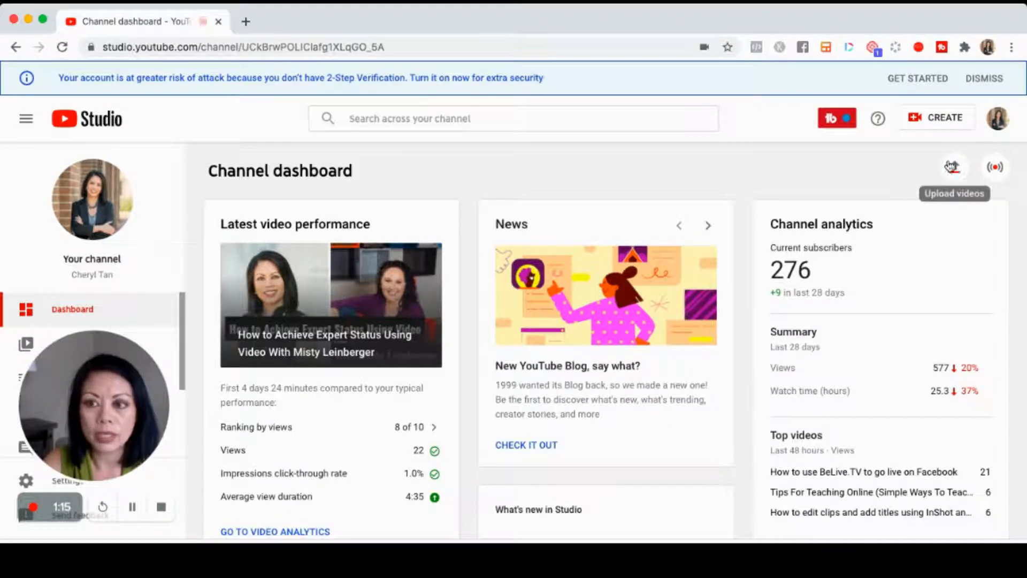
mouse_move(954, 166)
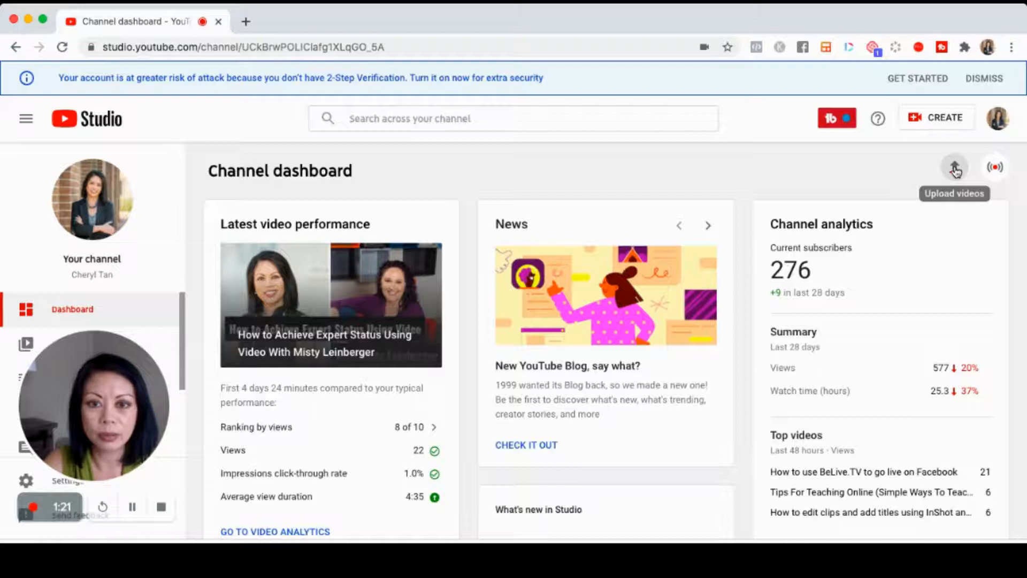
left_click(954, 167)
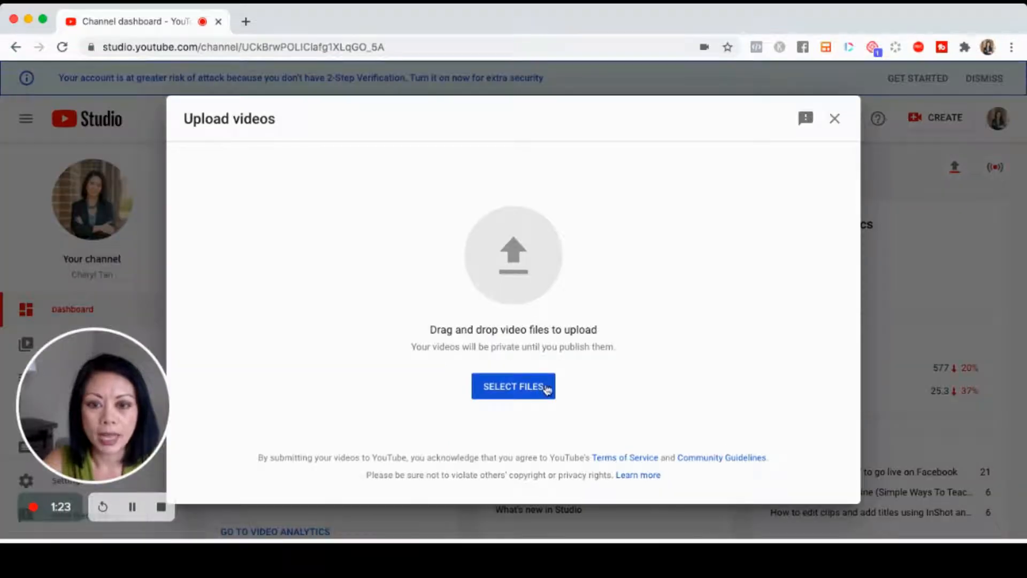
mouse_move(651, 402)
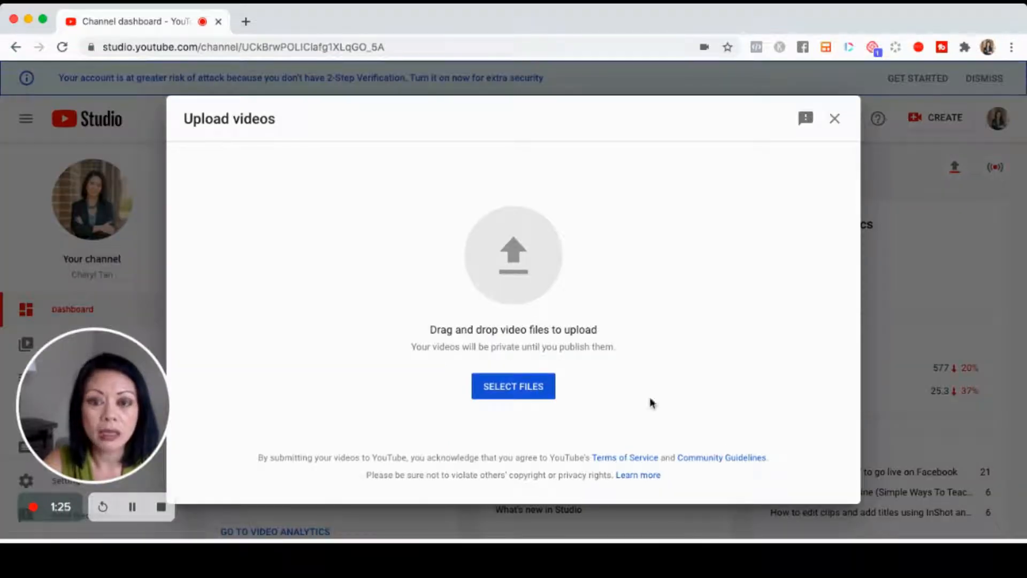
mouse_move(524, 129)
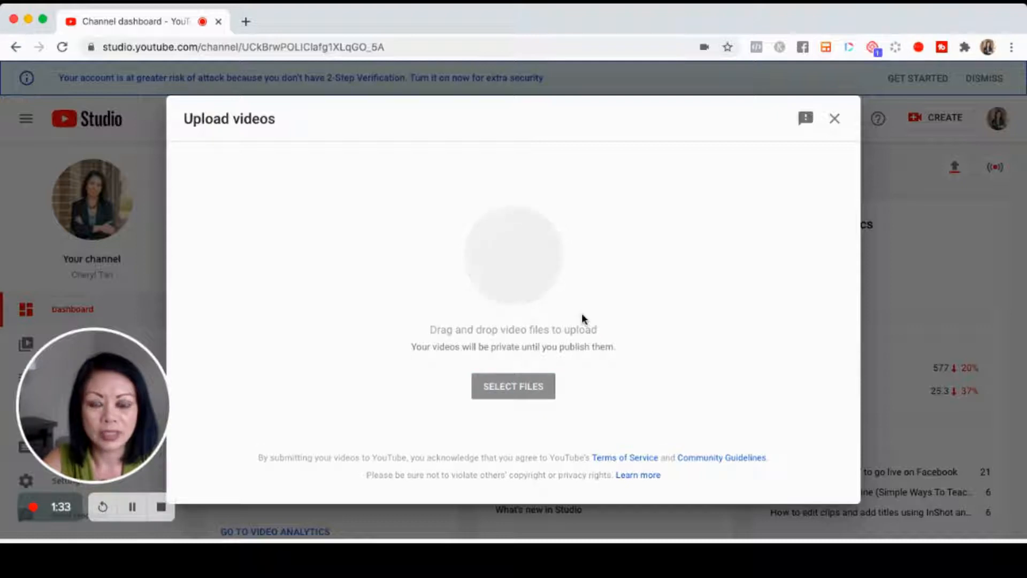
- Select the promo MP4 file and review its title and description with links
left_click(513, 386)
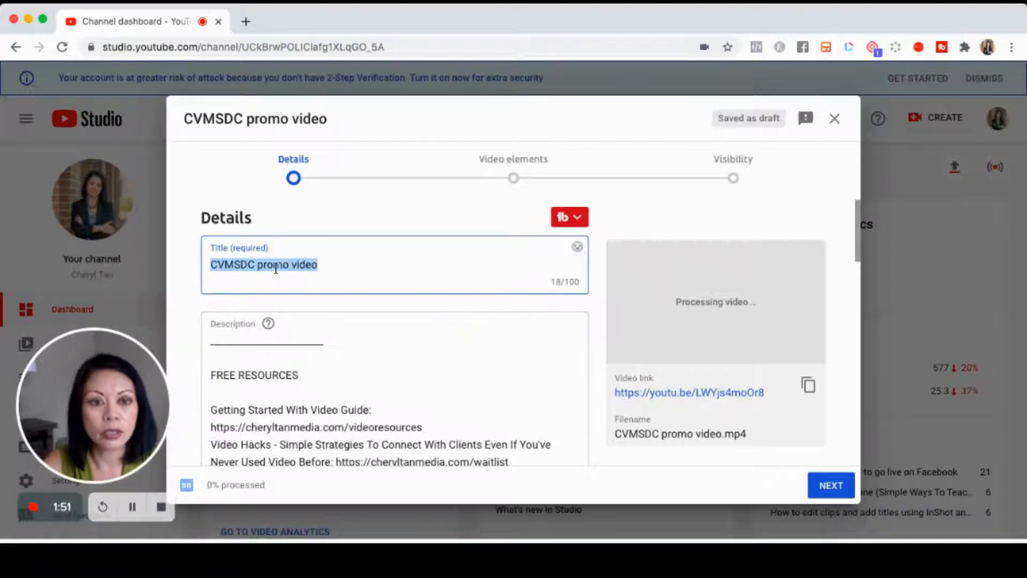
scroll("down", 3)
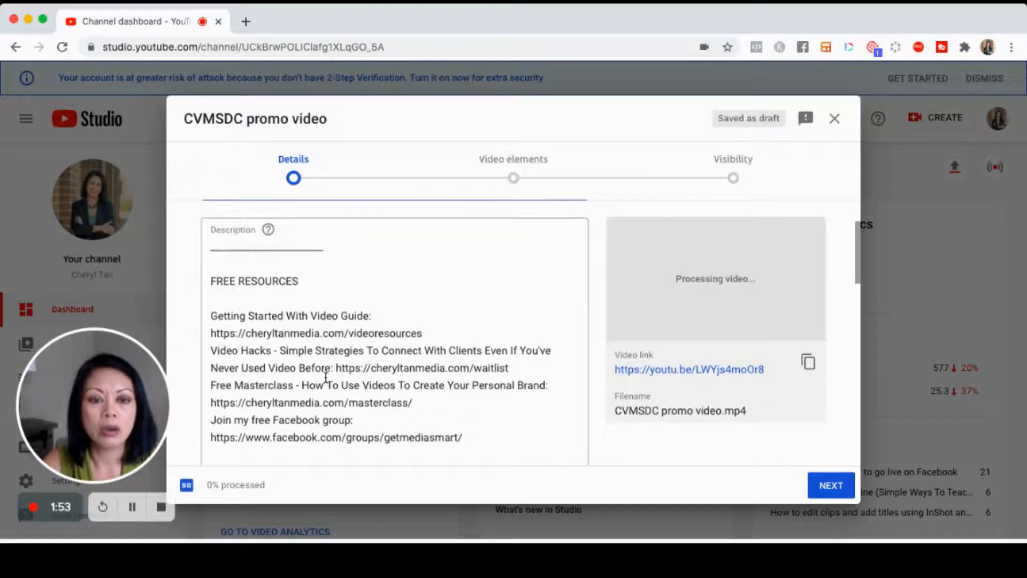
scroll("down", 3)
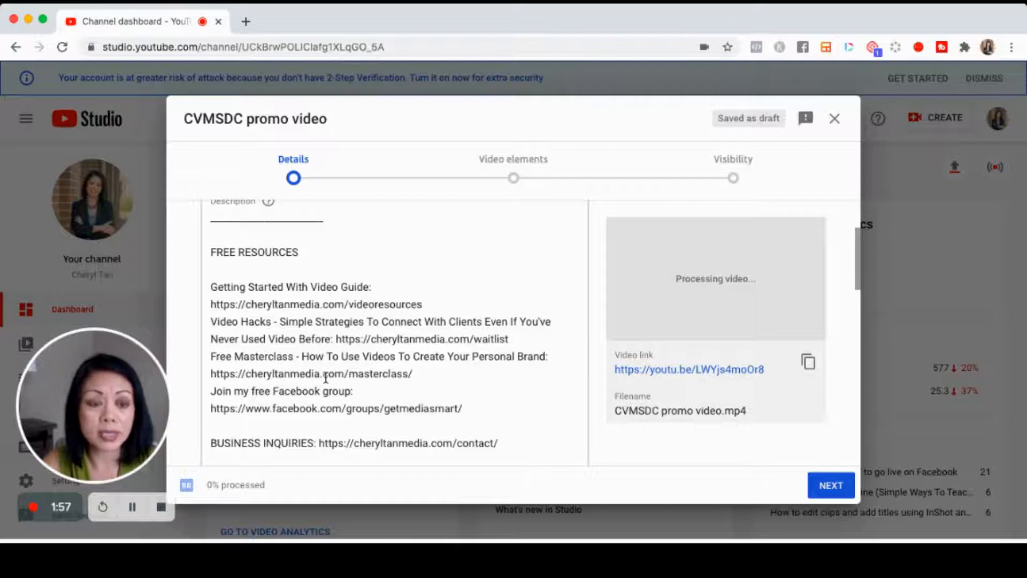
scroll("down", 3)
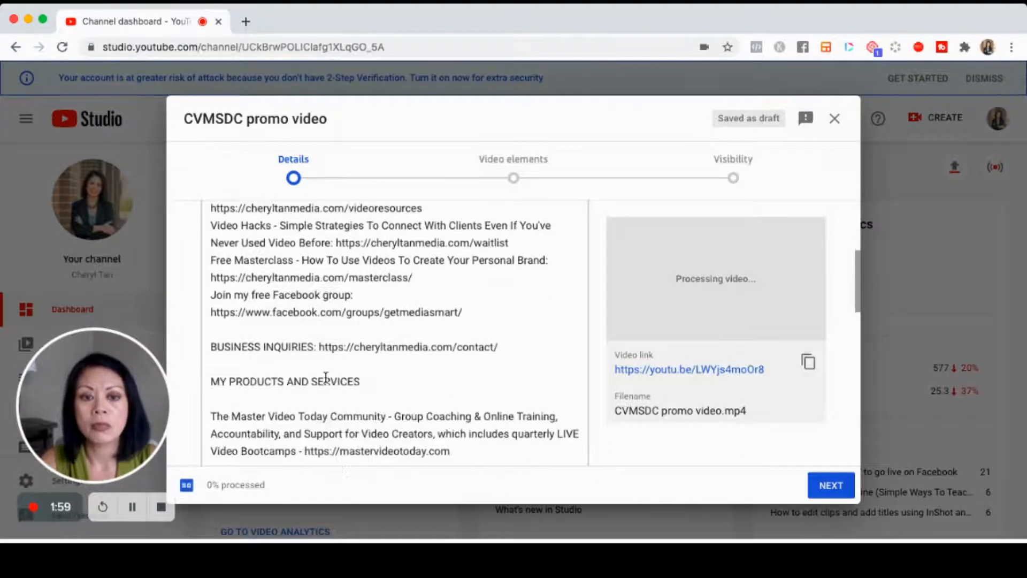
scroll("up", 3)
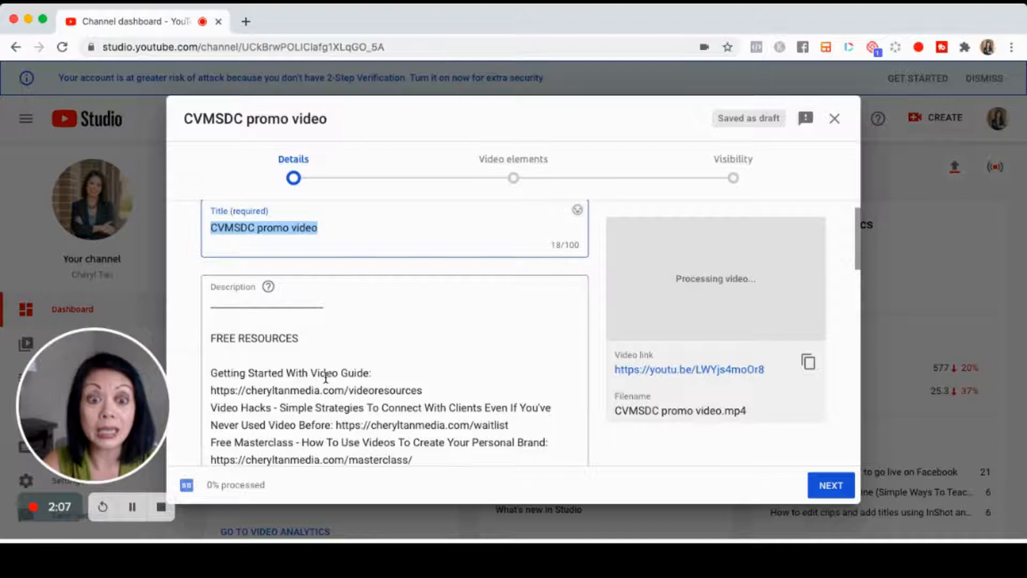
scroll("down", 3)
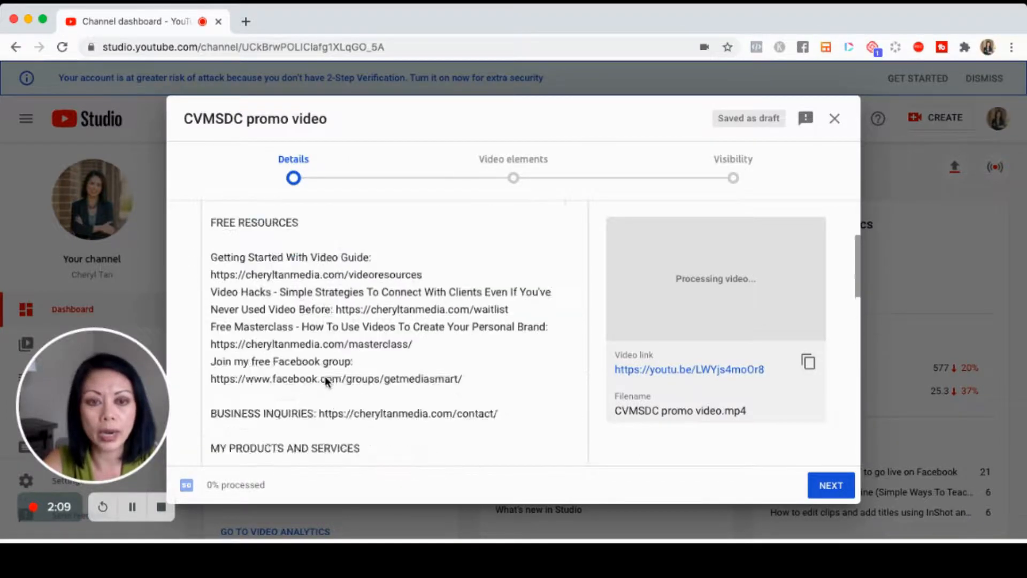
scroll("up", 3)
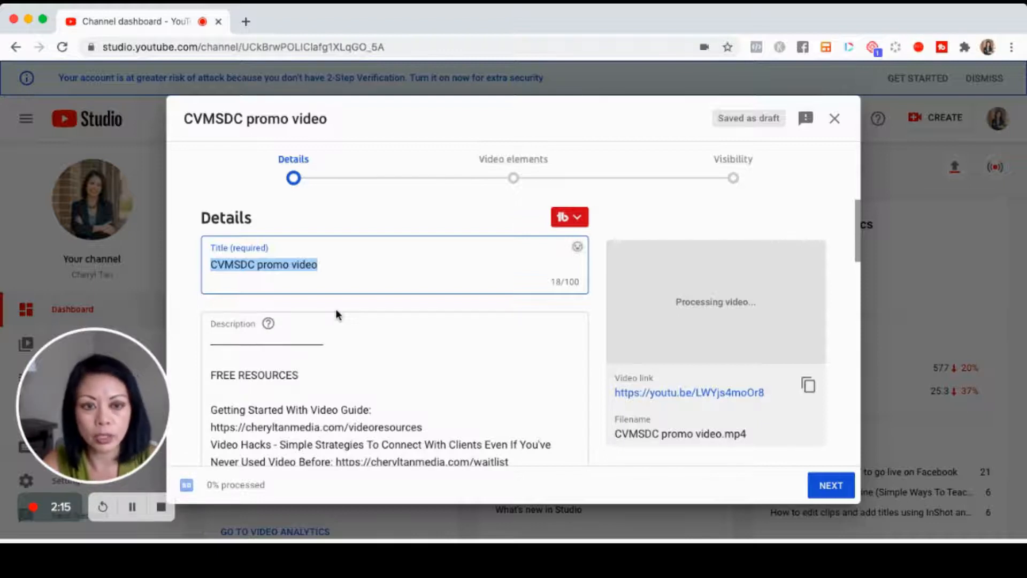
- Scroll past thumbnail and Playlists to Audience, marked 'No, it's not made for kids'
scroll("down", 3)
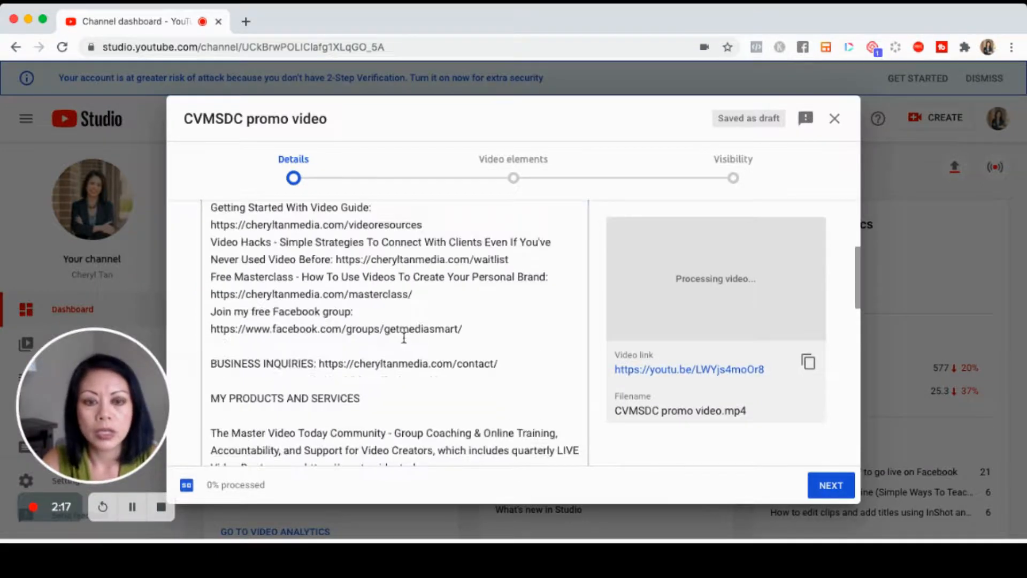
scroll("down", 3)
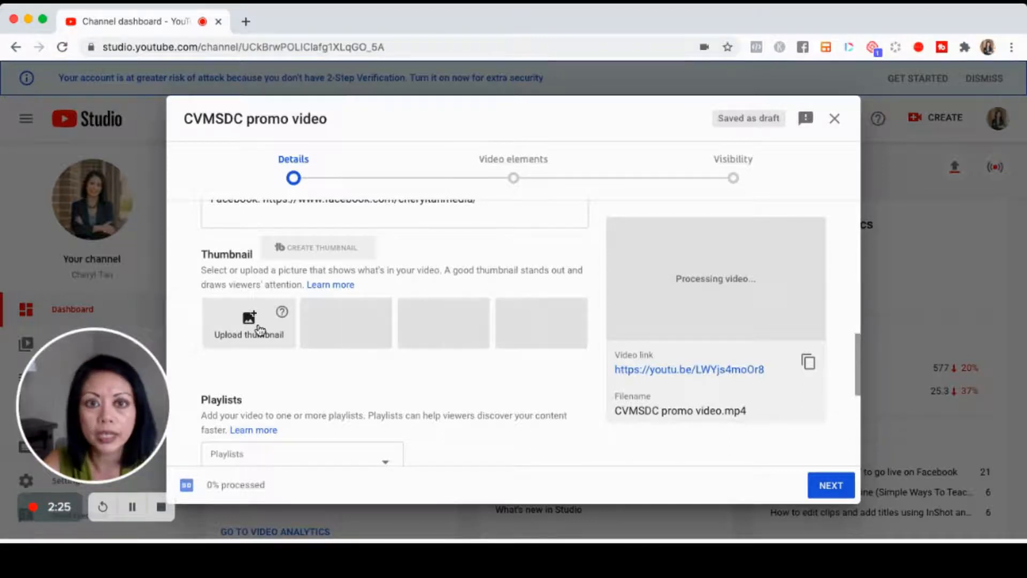
scroll("up", 3)
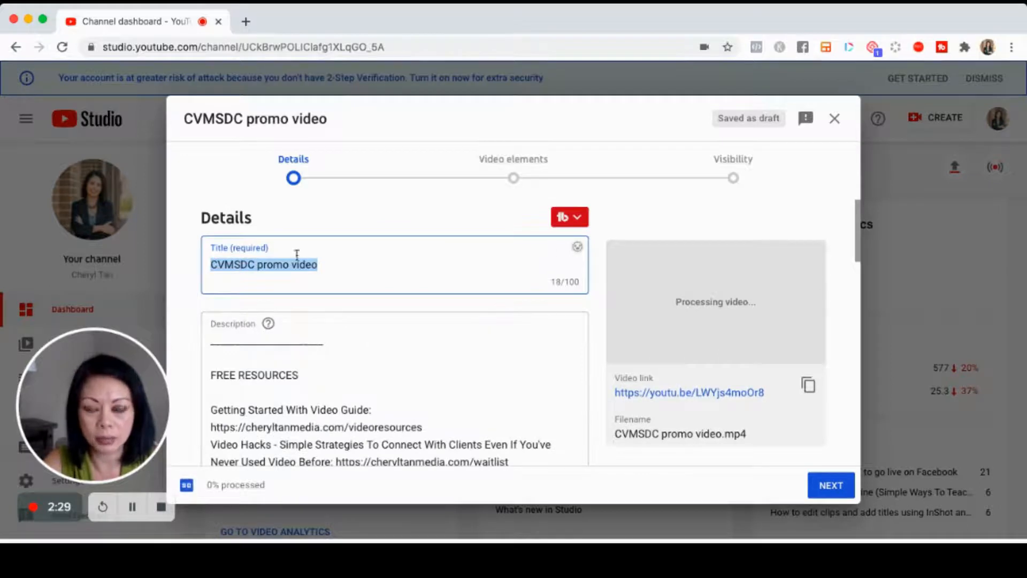
scroll("down", 3)
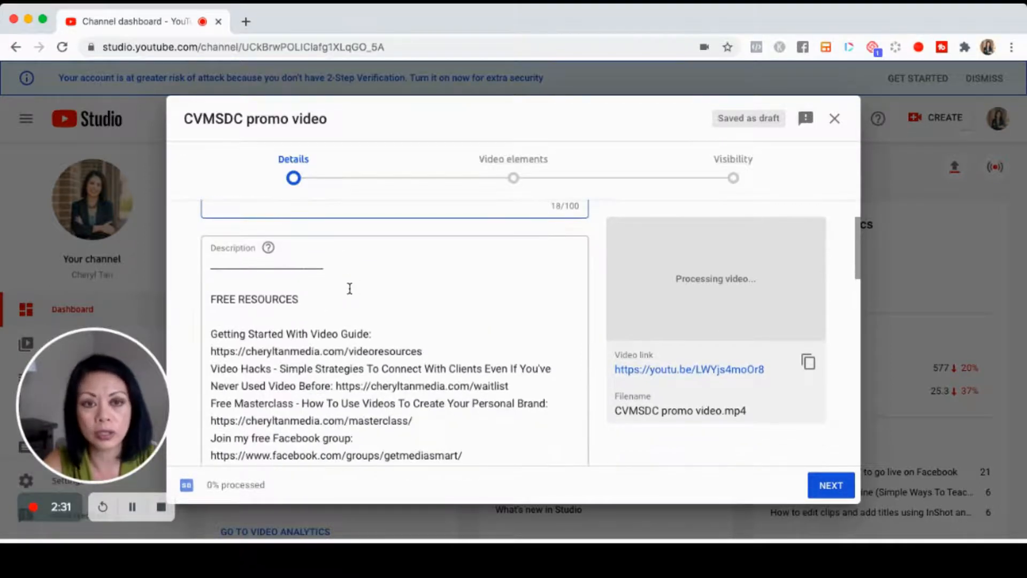
scroll("down", 3)
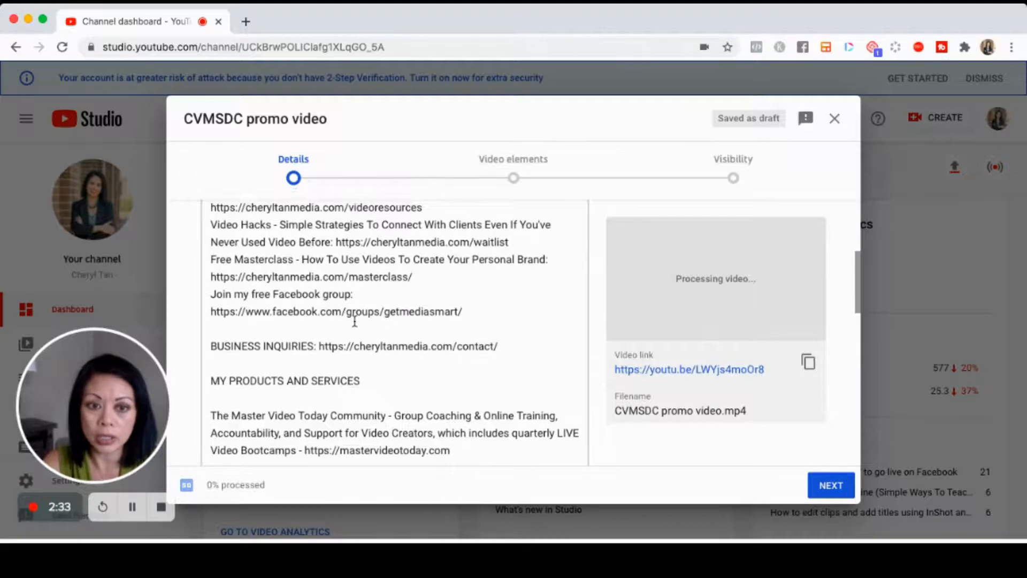
scroll("down", 3)
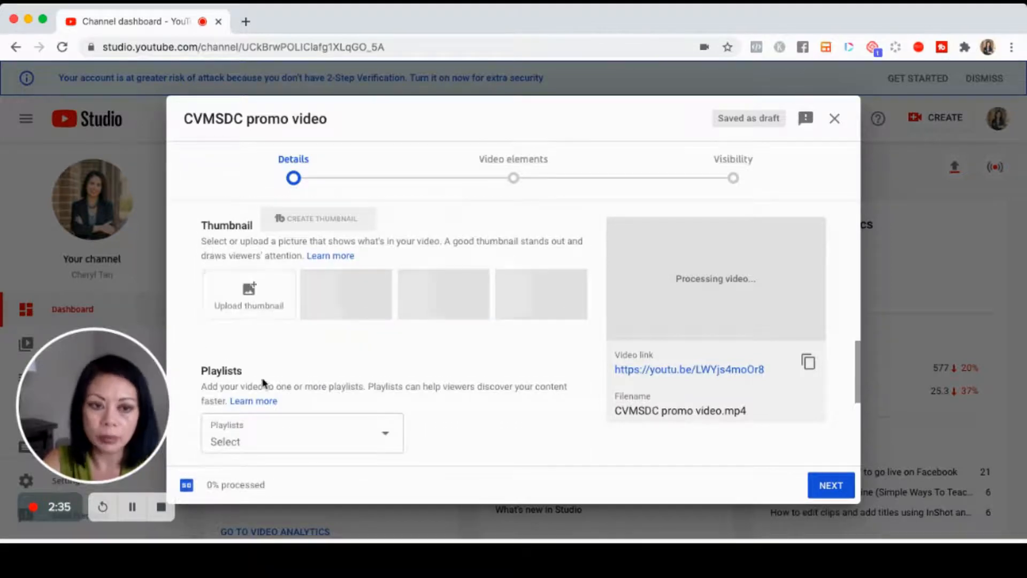
scroll("down", 3)
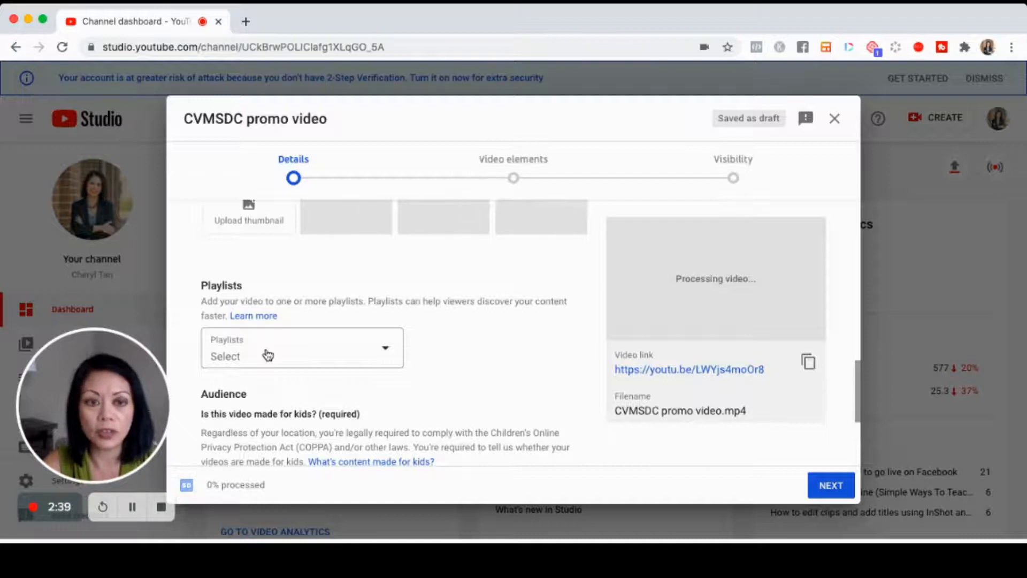
scroll("down", 3)
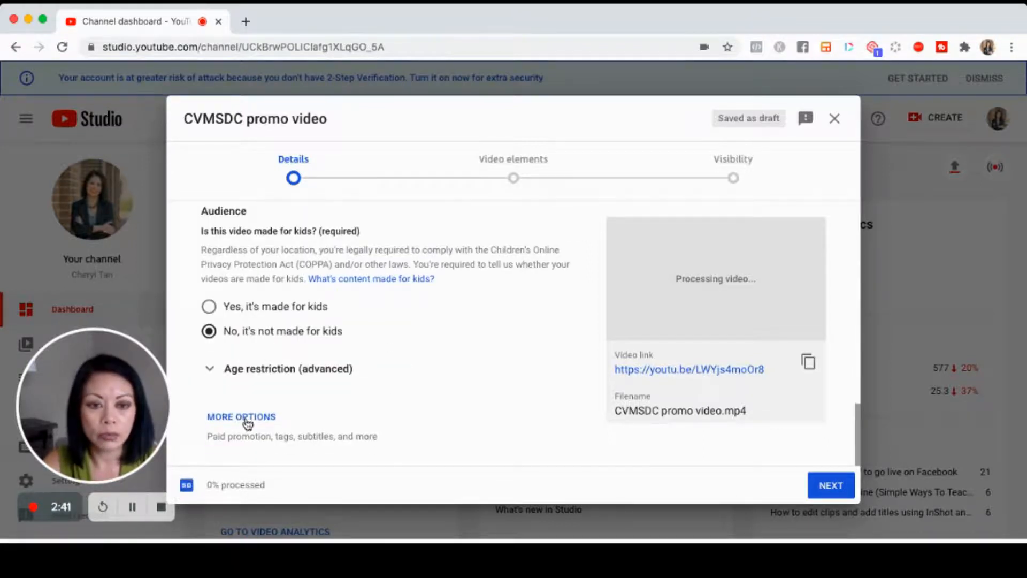
- Expand More options and add three tags, including Master Video Today, via Tag Tools
left_click(242, 416)
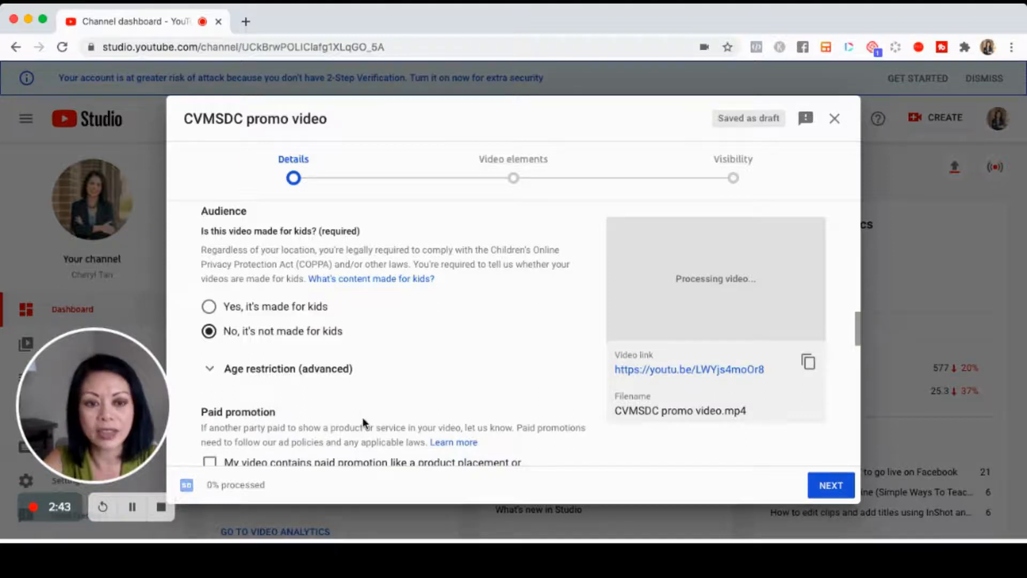
scroll("down", 3)
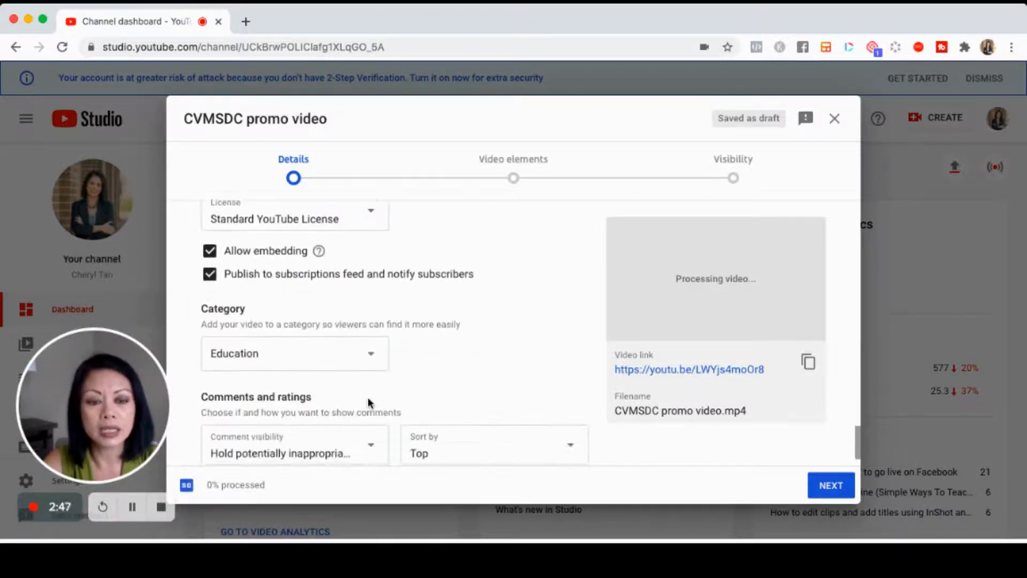
scroll("down", 3)
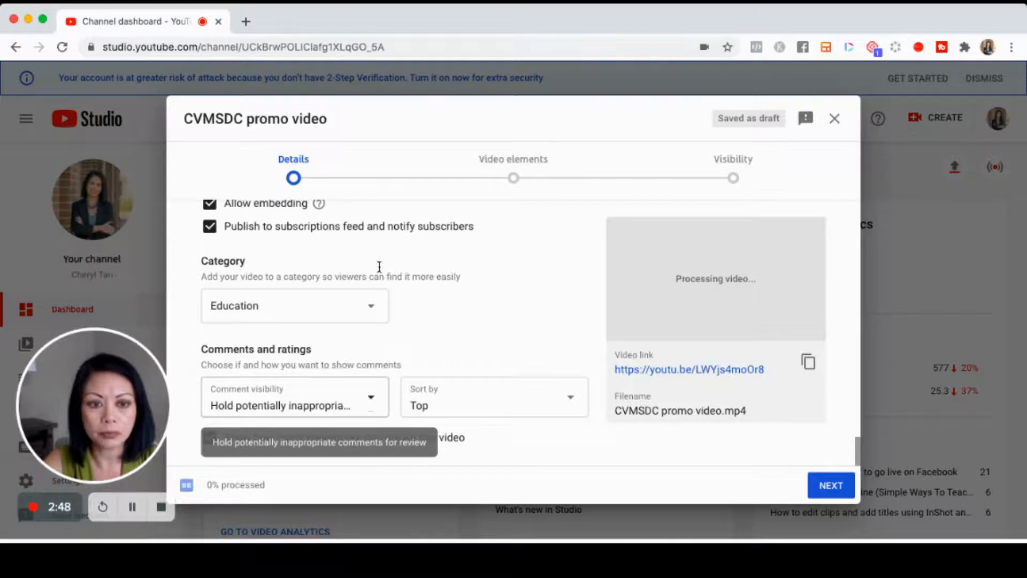
scroll("down", 3)
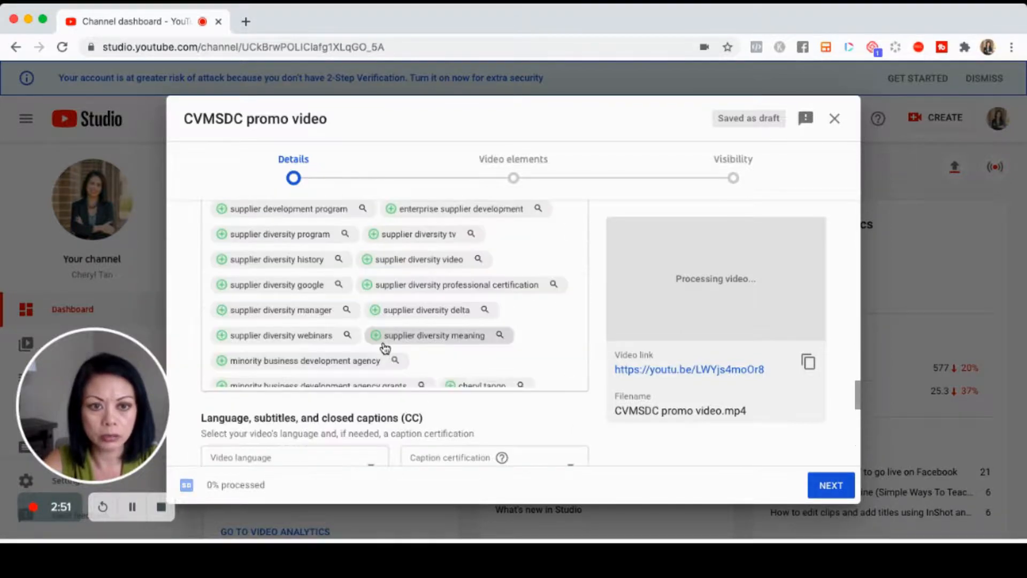
scroll("up", 3)
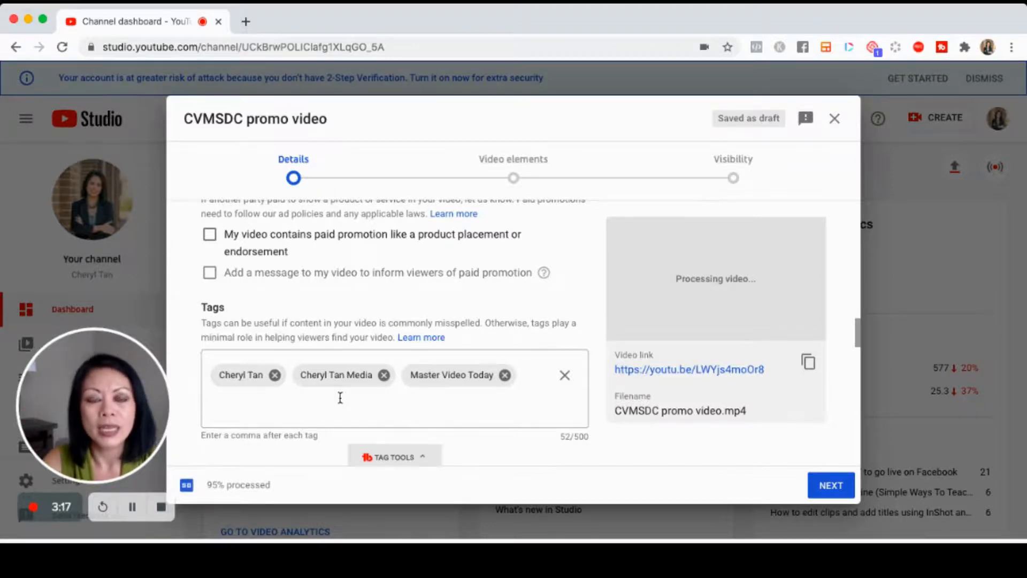
scroll("up", 3)
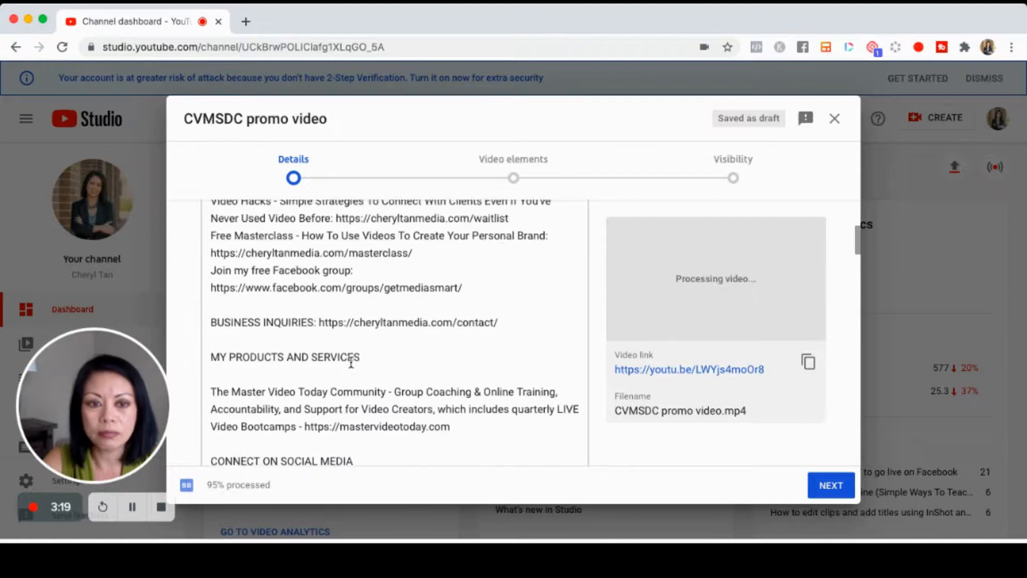
scroll("down", 3)
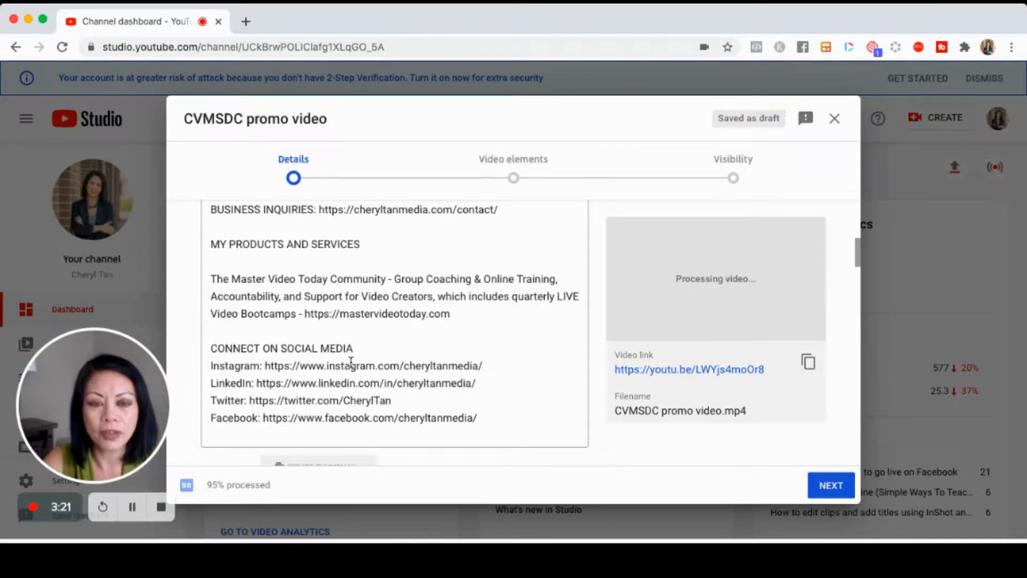
scroll("down", 3)
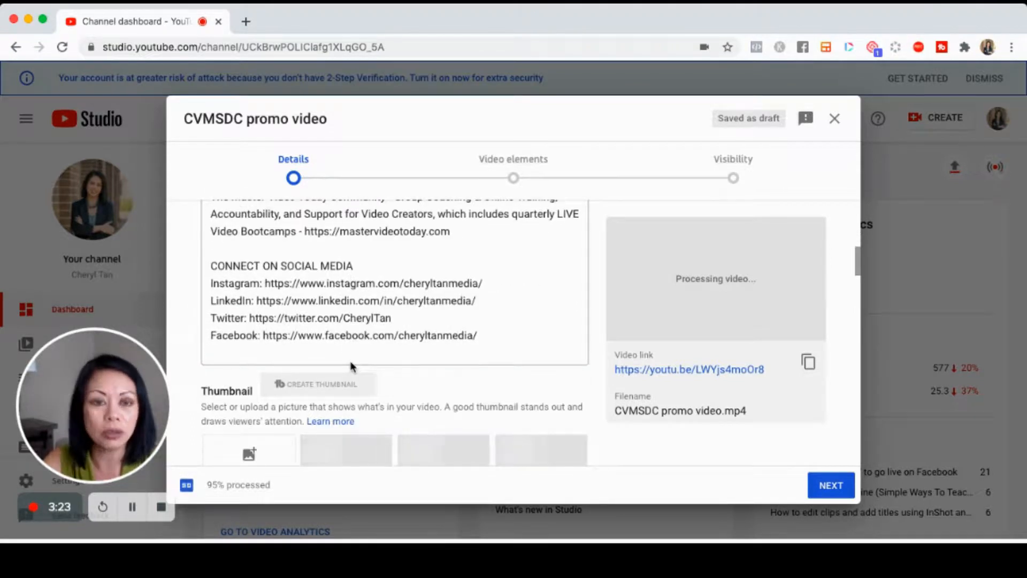
scroll("down", 3)
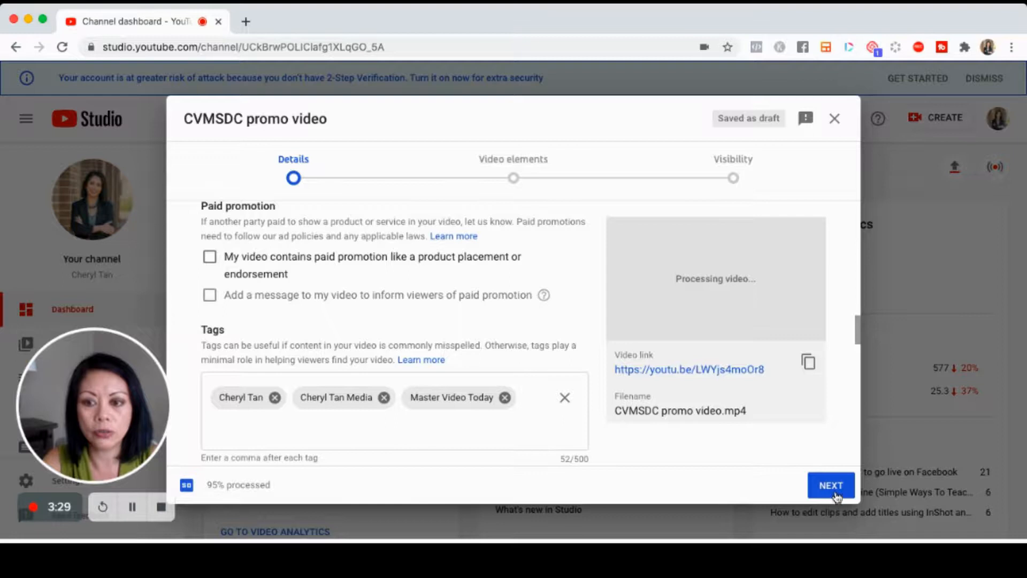
- Advance to Video elements and open the Add cards editor
left_click(829, 485)
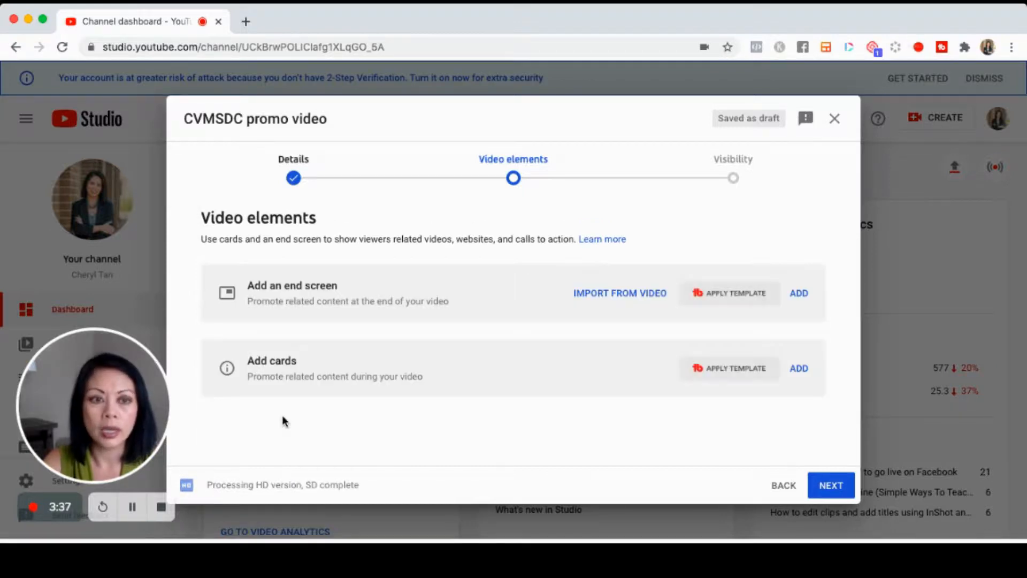
mouse_move(799, 368)
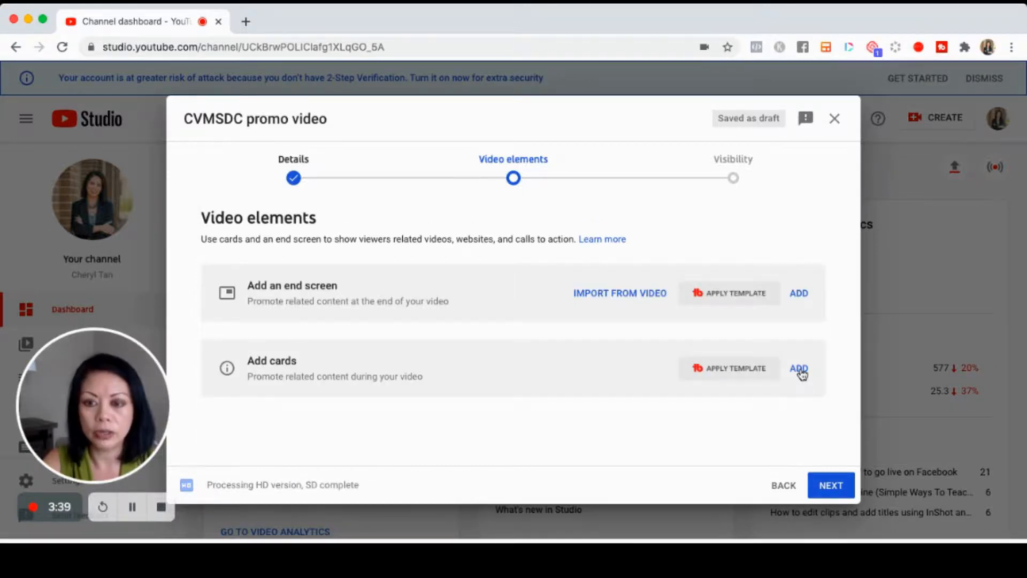
left_click(798, 368)
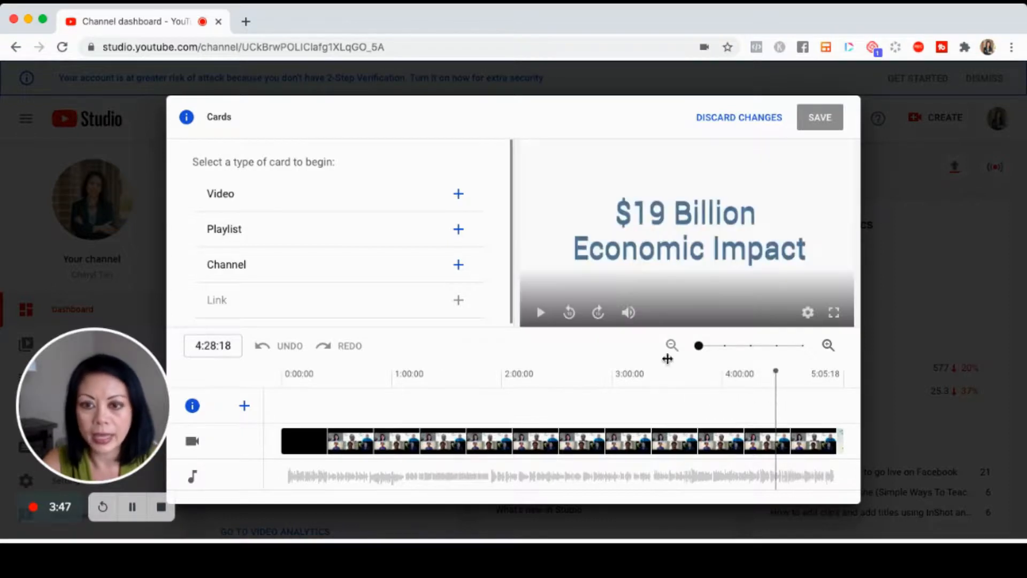
- Create a Playlist card linked to the 'Video Kickstart' playlist and save it
left_click(458, 229)
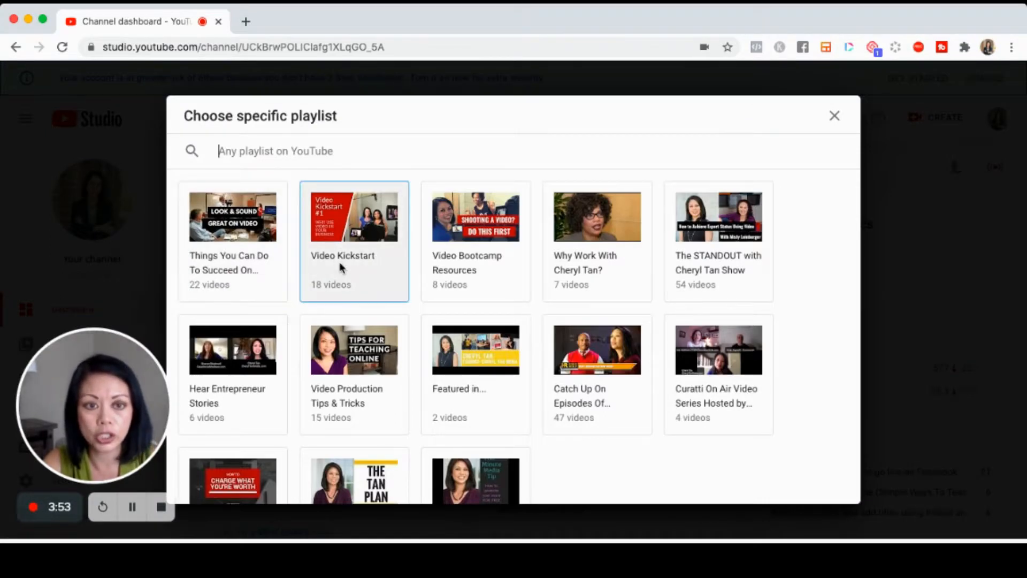
left_click(354, 241)
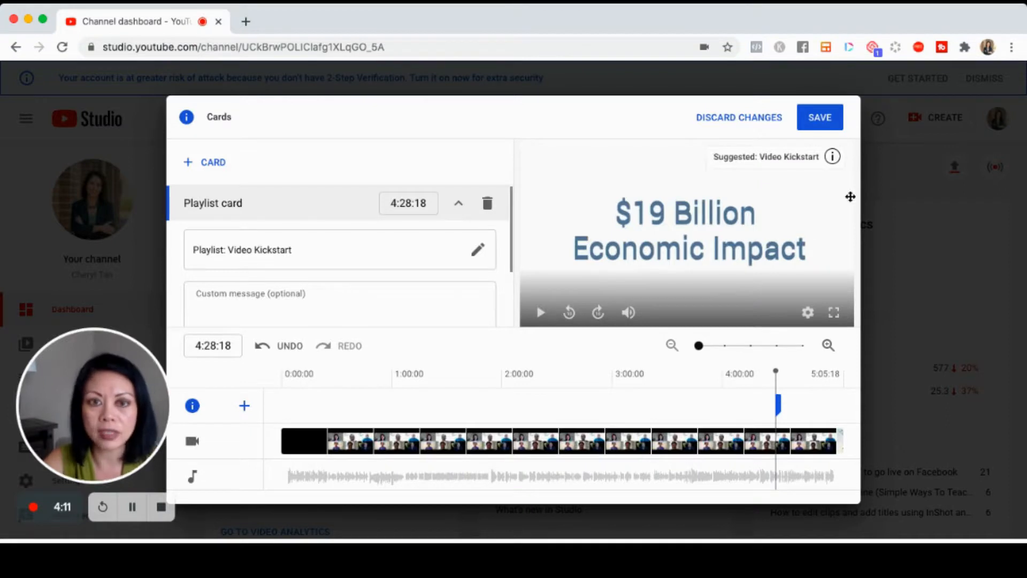
left_click(820, 117)
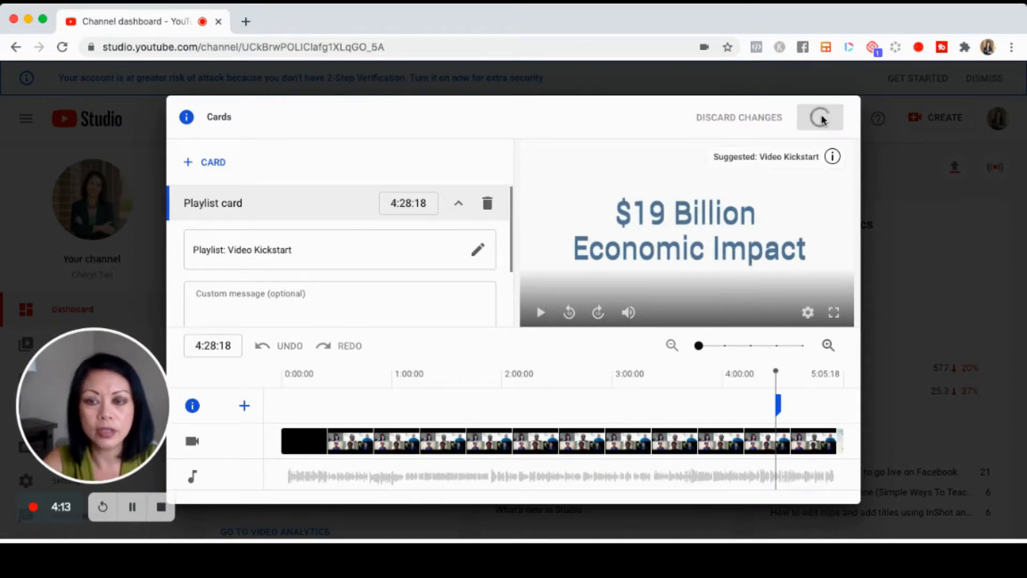
left_click(820, 117)
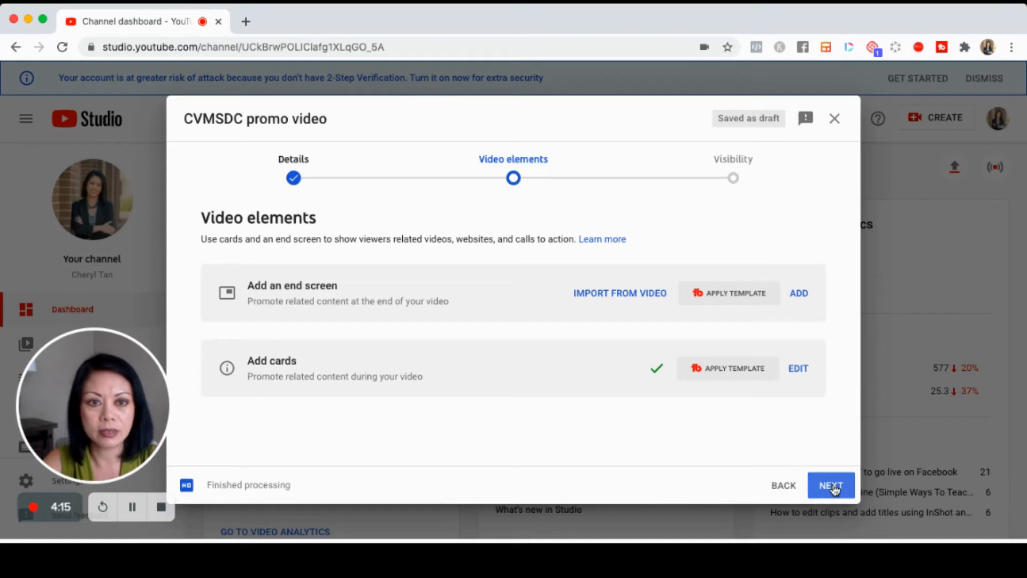
- Advance to Visibility, try Private, then set the video to Unlisted
left_click(831, 484)
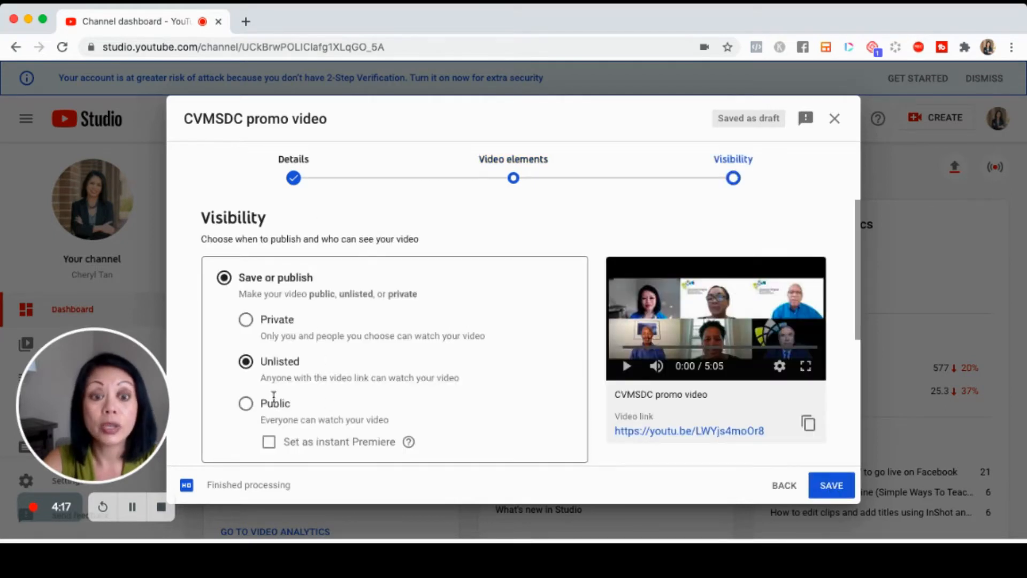
mouse_move(245, 323)
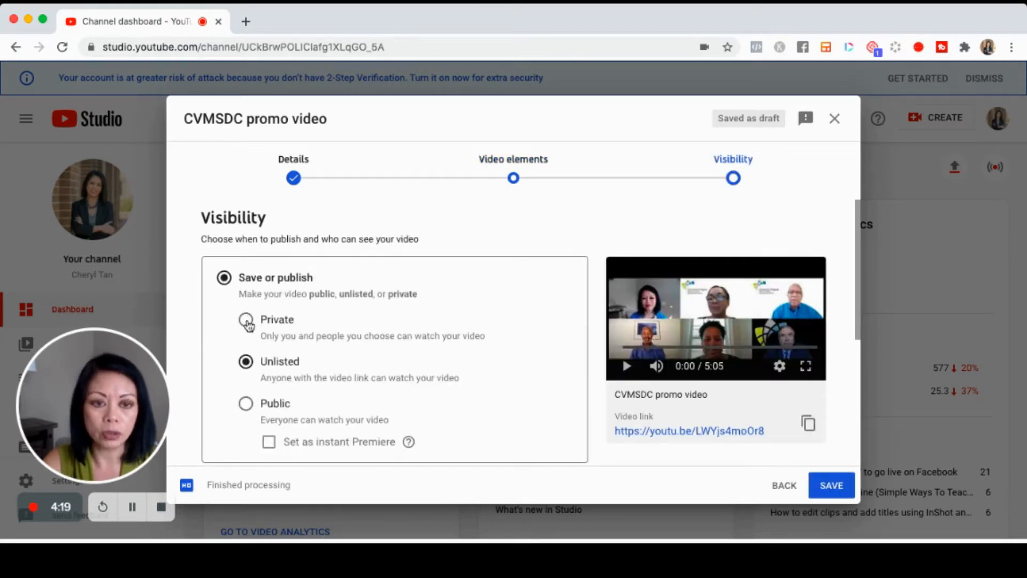
left_click(245, 320)
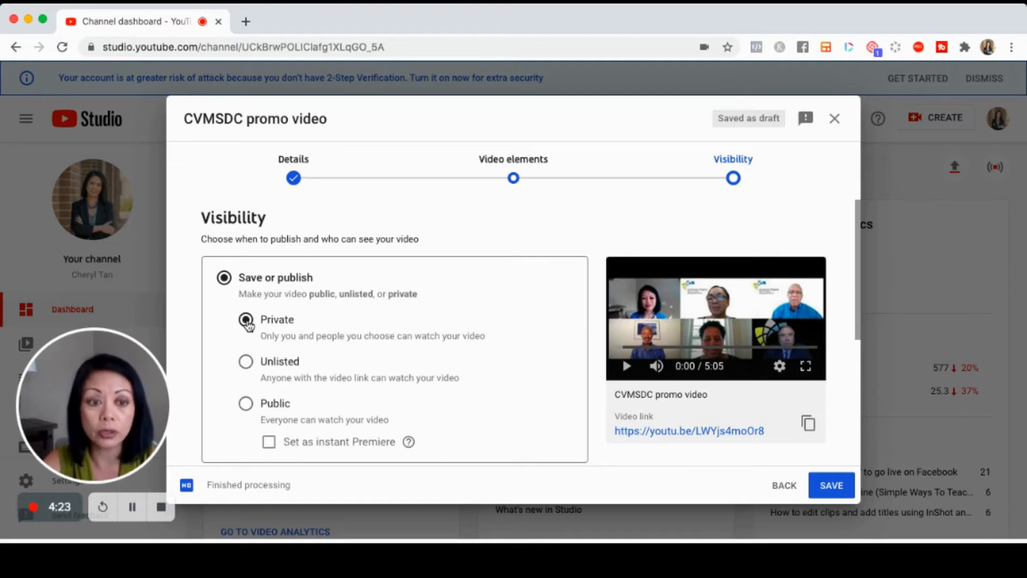
left_click(245, 320)
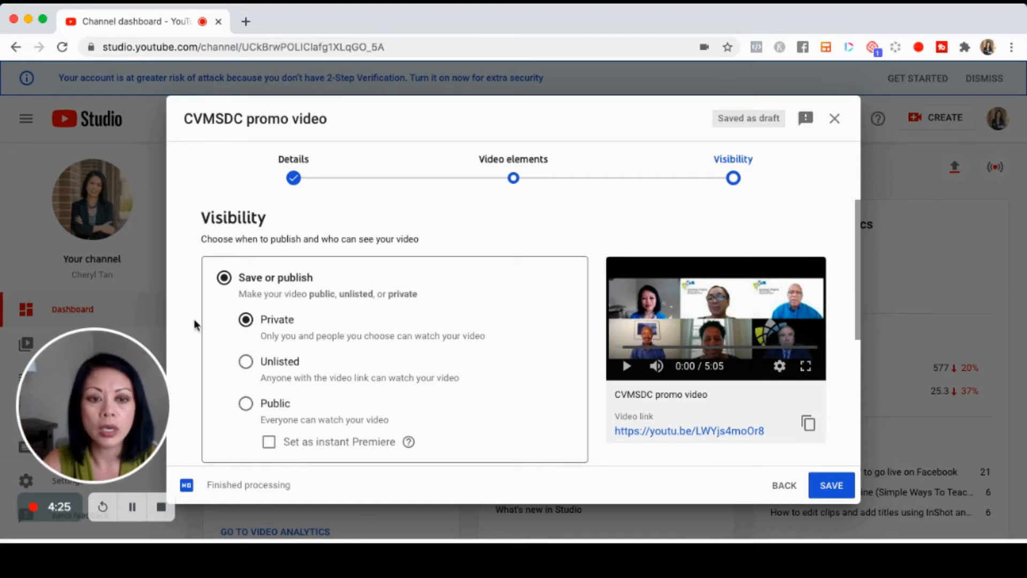
left_click(245, 361)
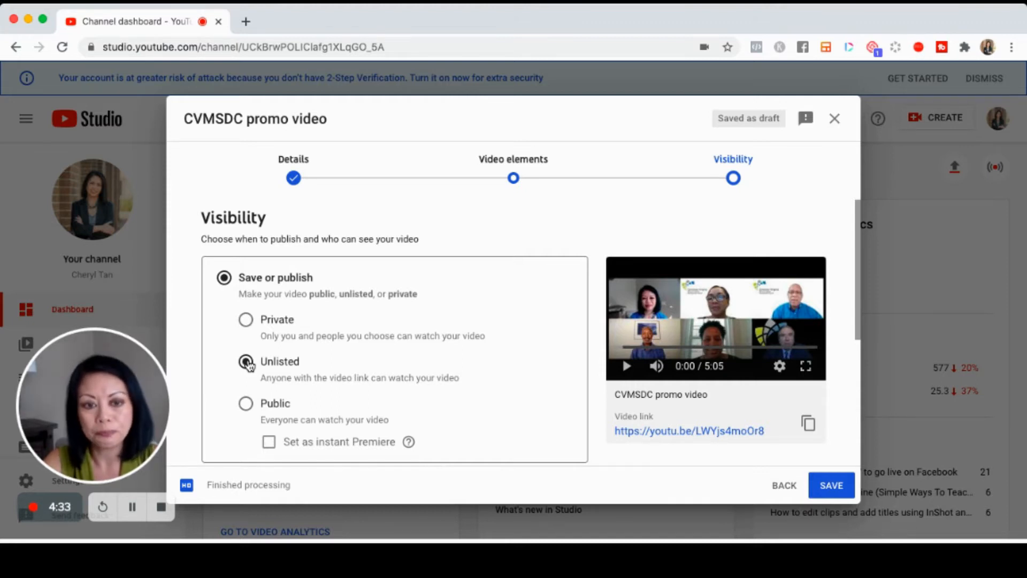
left_click(245, 361)
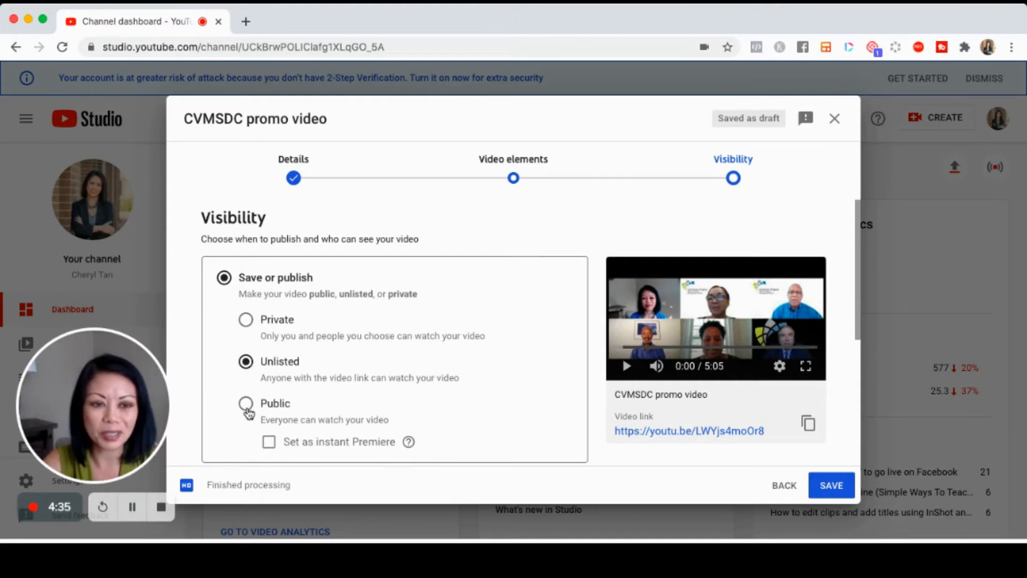